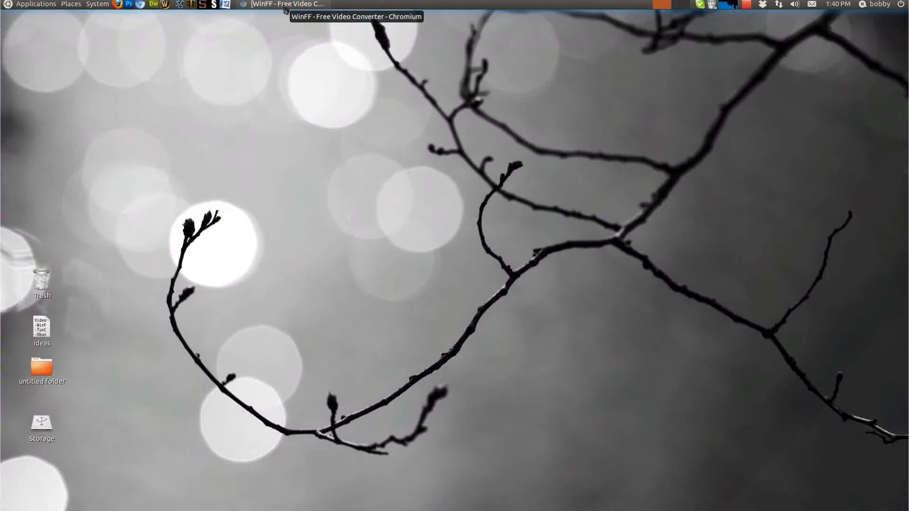
Step: Restore the Chromium window showing winff.org and bring up the desktop Applications menu
left_click(283, 4)
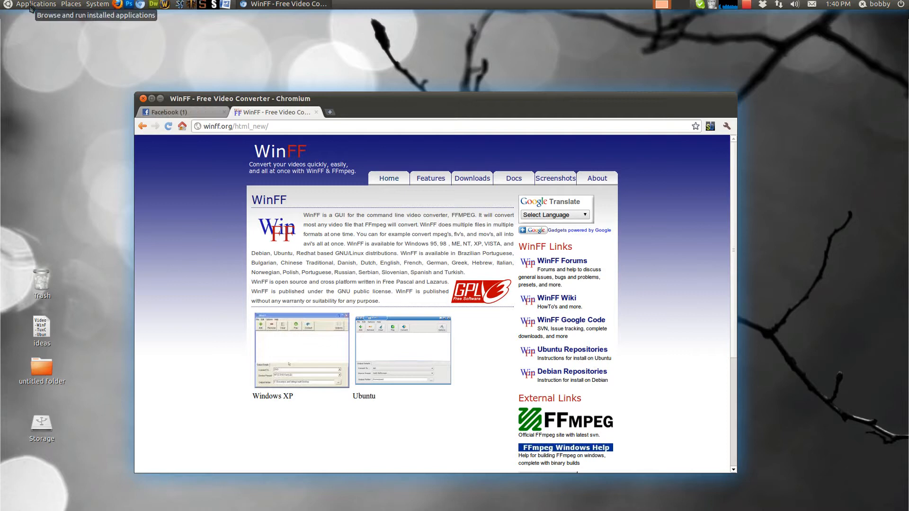
left_click(36, 4)
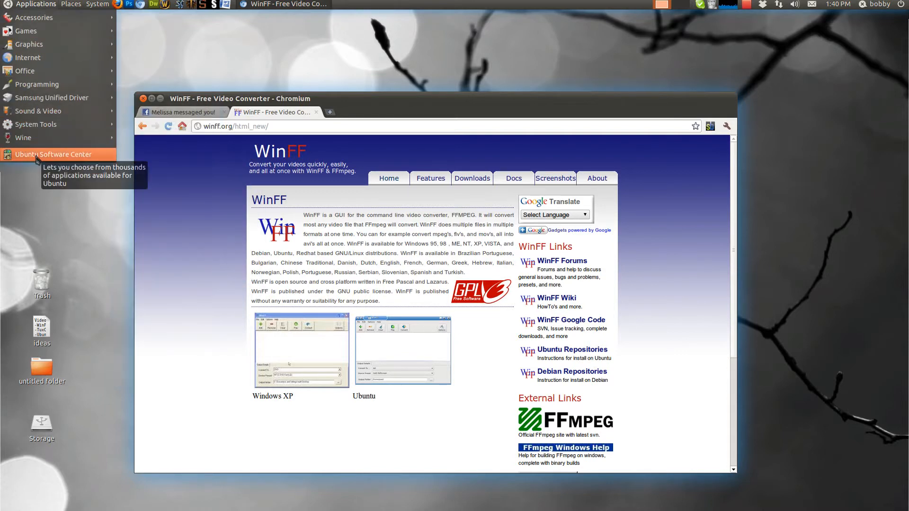
Step: Search Ubuntu Software Center for 'winff', view its installed details page, then close the store
left_click(56, 155)
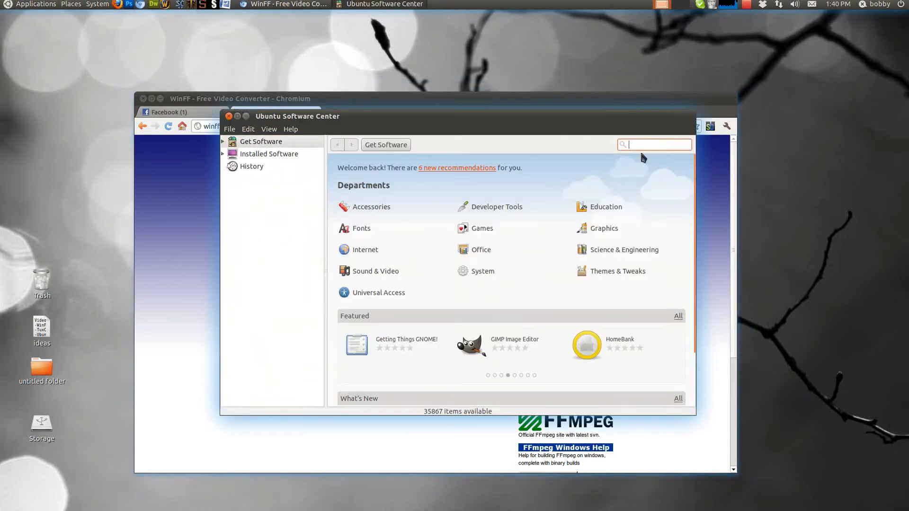
type("winff")
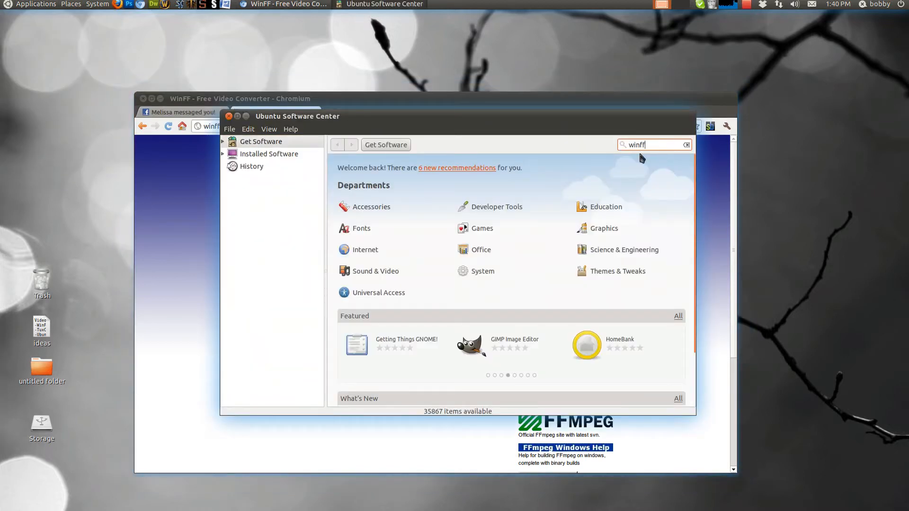
key("Return")
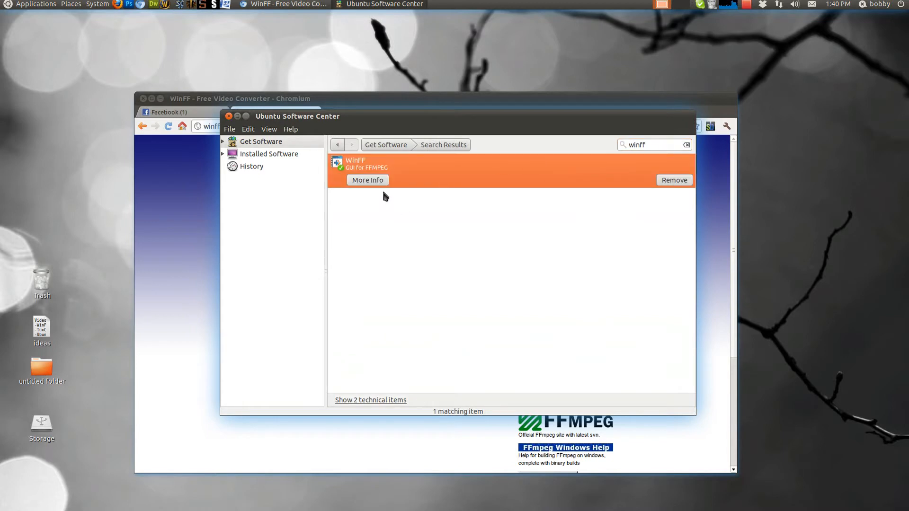
left_click(368, 180)
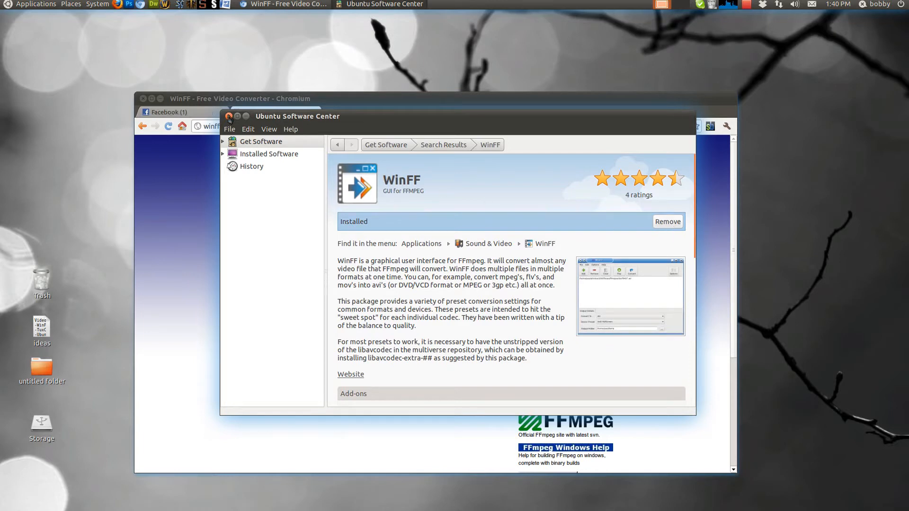
left_click(228, 115)
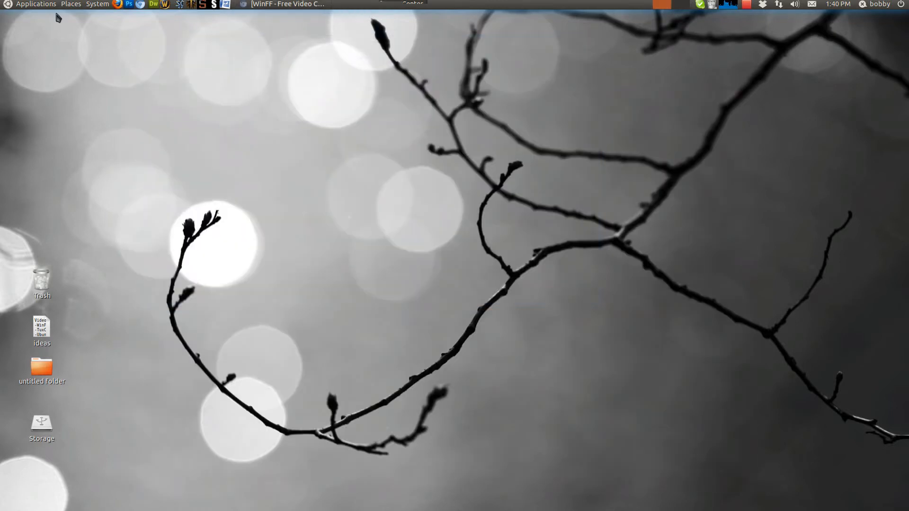
Step: Launch WinFF and add Final1.wmv from /media/Storage/youtube/Mangler to the conversion list
left_click(35, 3)
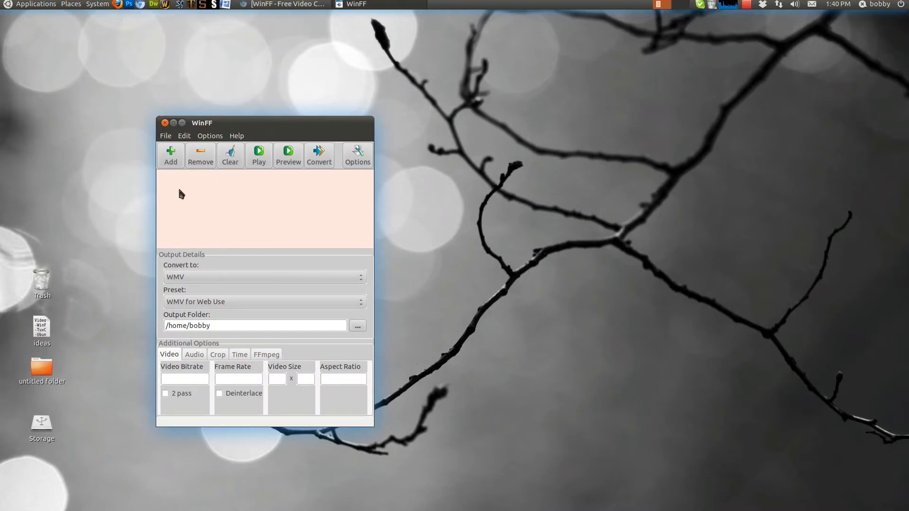
left_click(70, 4)
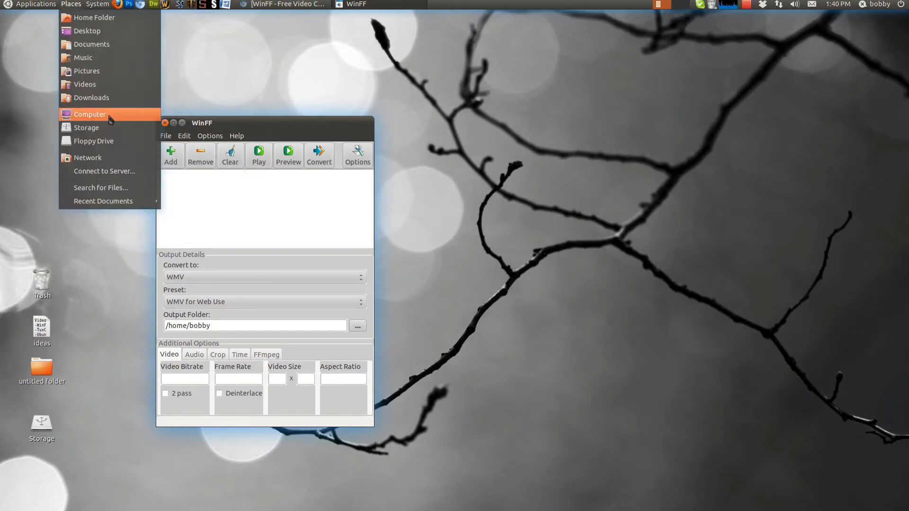
left_click(91, 114)
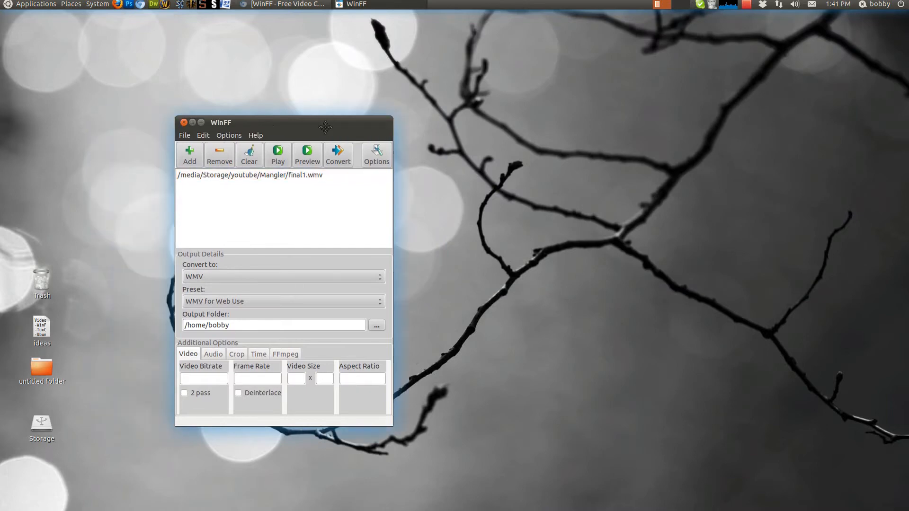
left_click(283, 302)
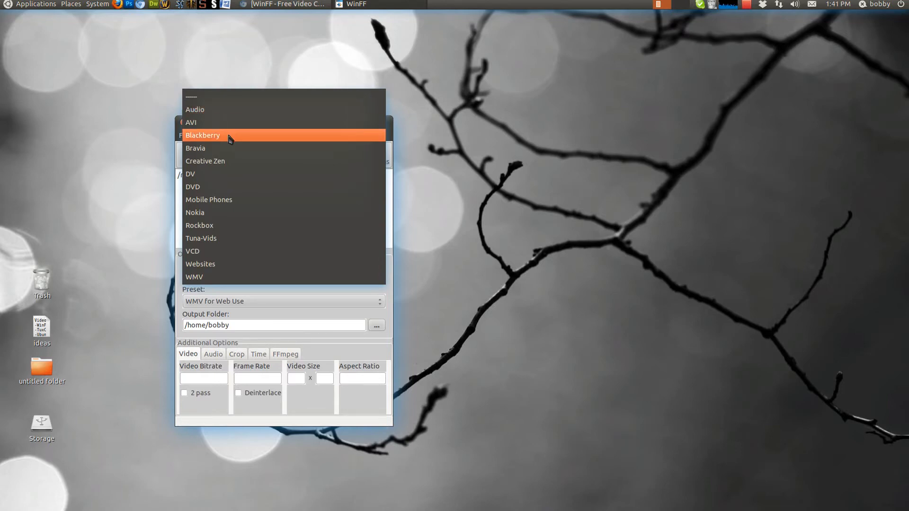
mouse_move(235, 170)
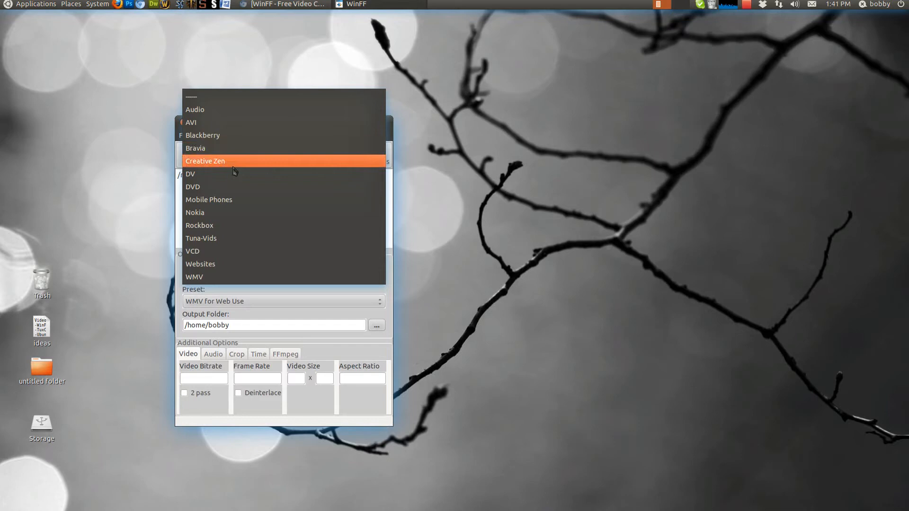
mouse_move(226, 174)
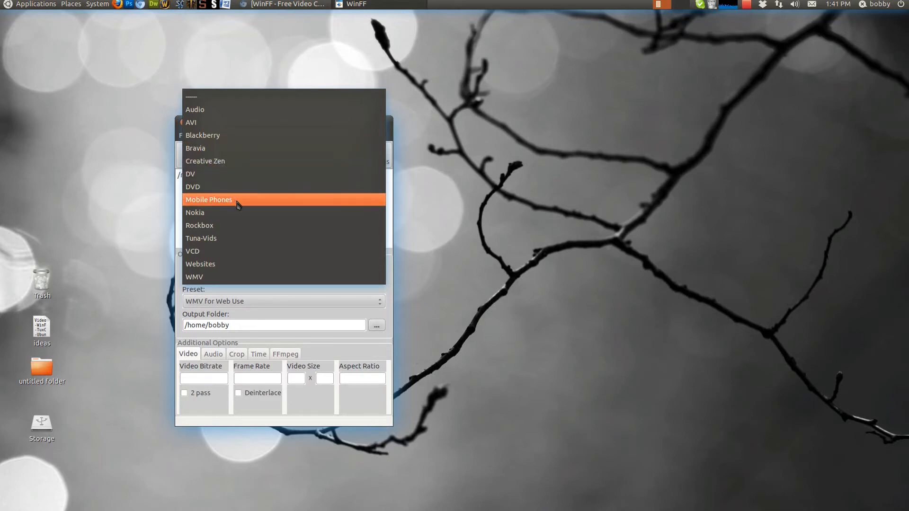
Step: Choose WMV as the output format with the WMV for Web Use preset, after briefly picking Rockbox
left_click(209, 200)
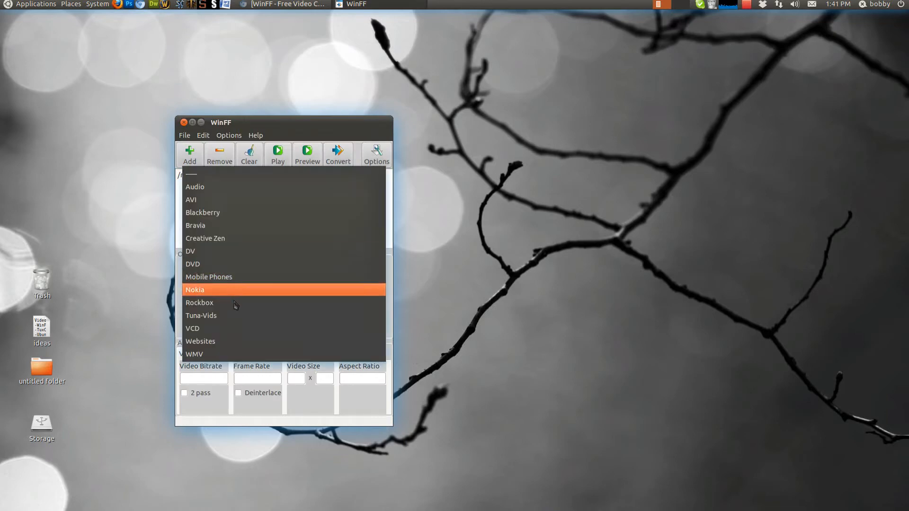
left_click(200, 302)
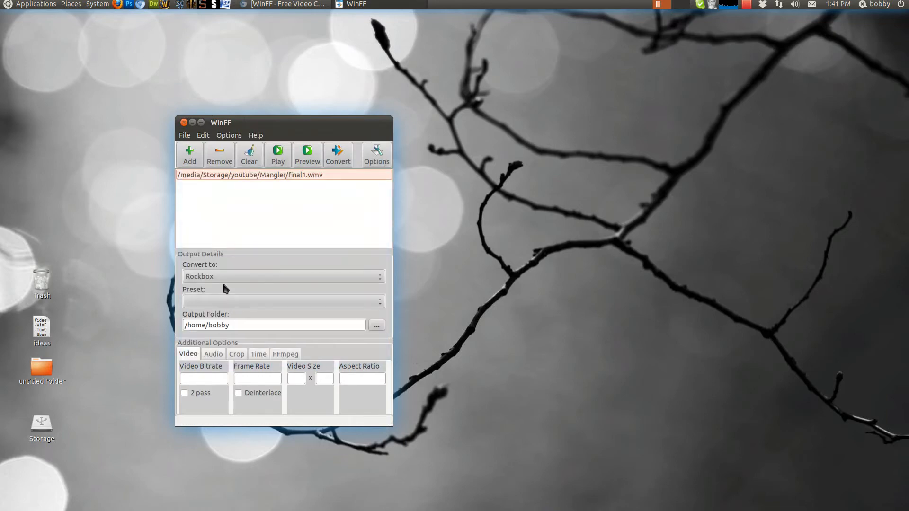
left_click(283, 275)
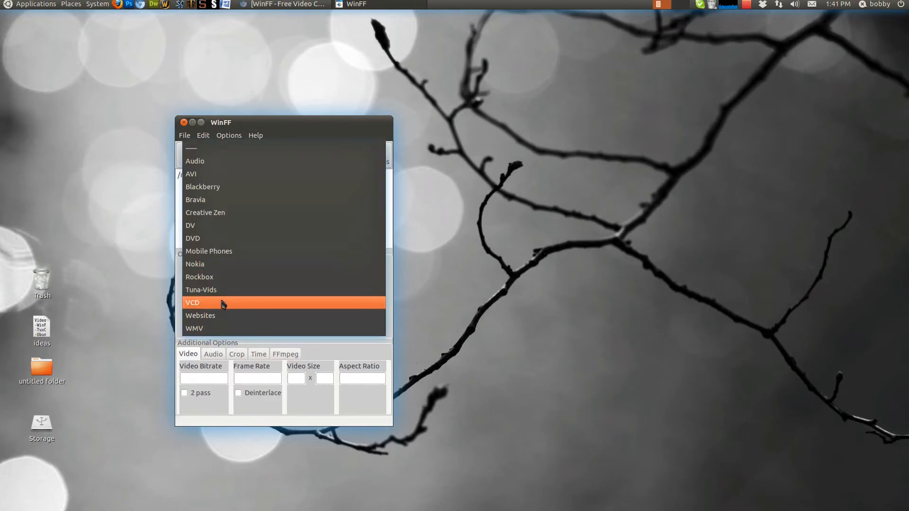
mouse_move(224, 315)
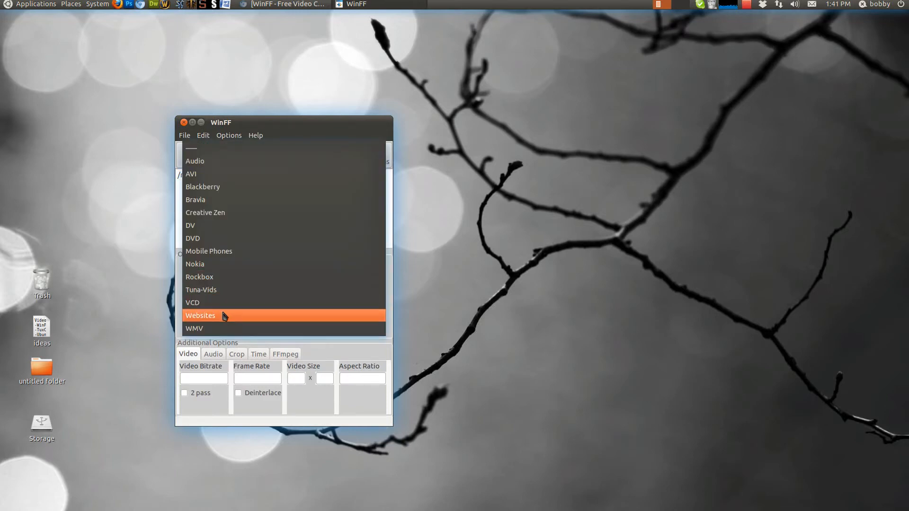
mouse_move(221, 329)
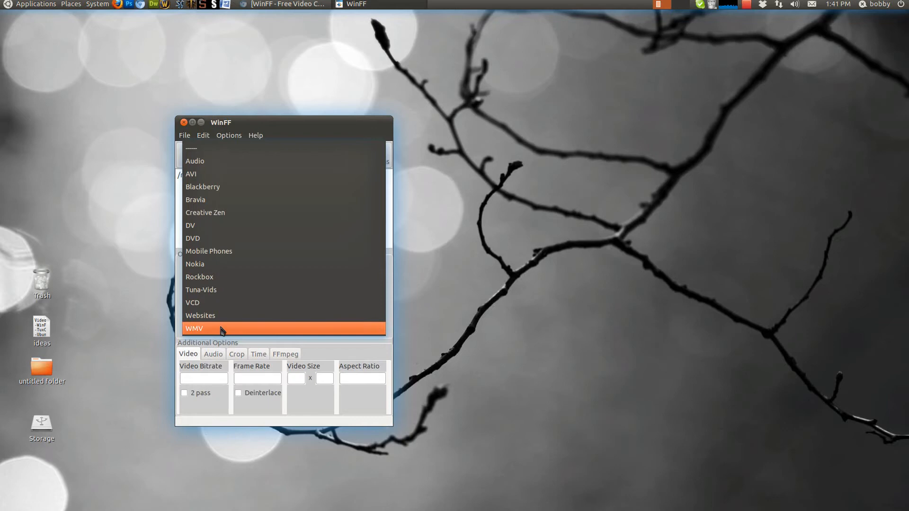
left_click(194, 329)
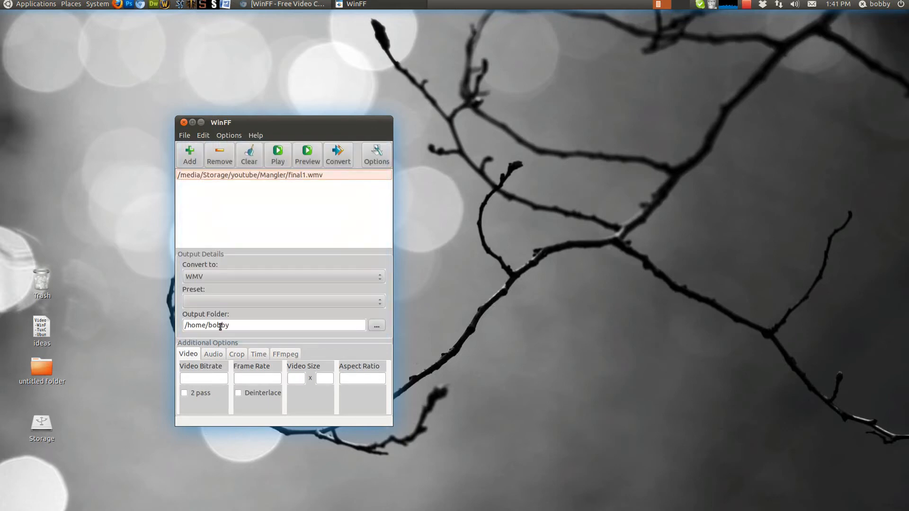
left_click(283, 301)
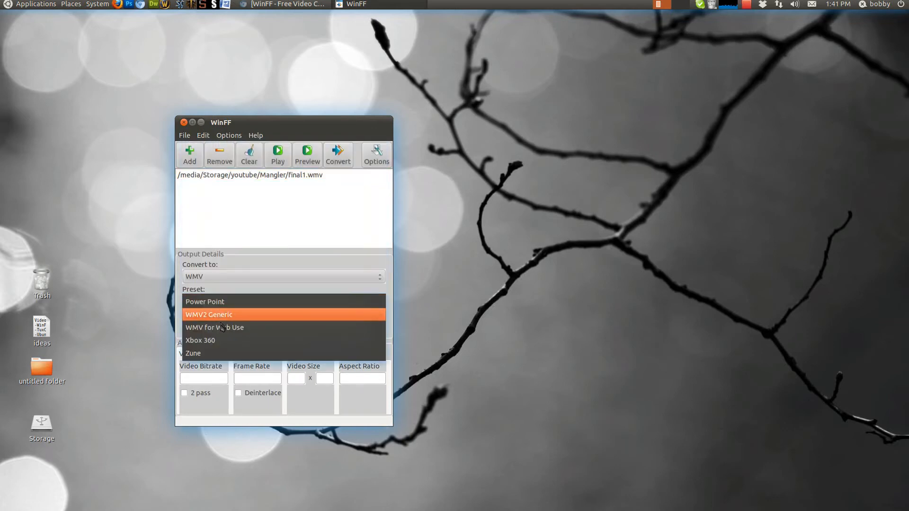
mouse_move(214, 327)
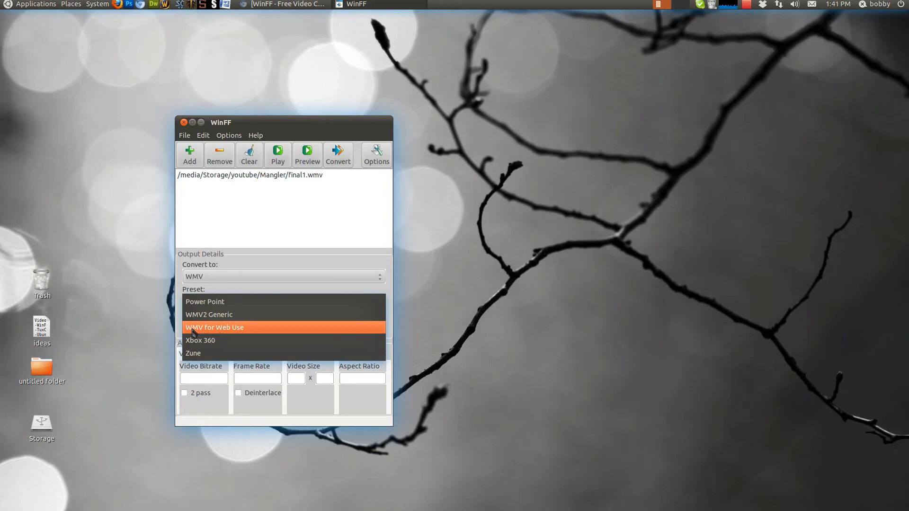
left_click(213, 328)
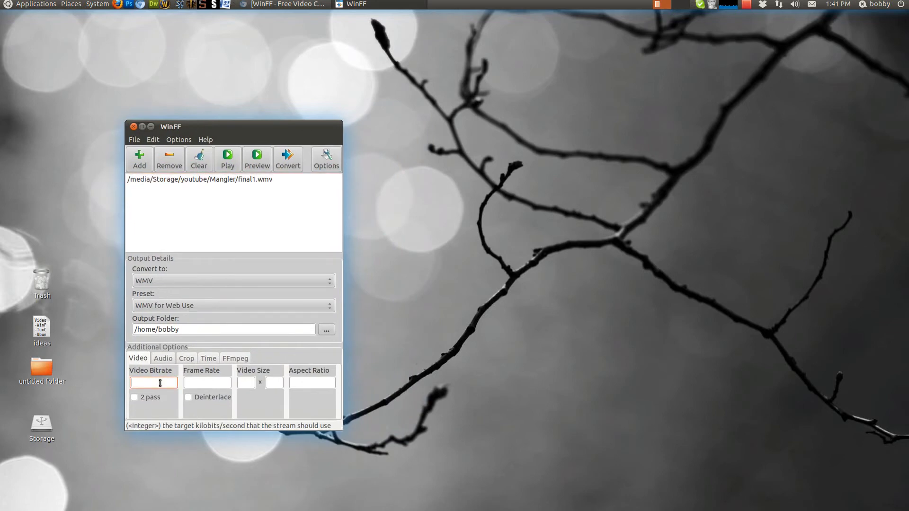
mouse_move(154, 383)
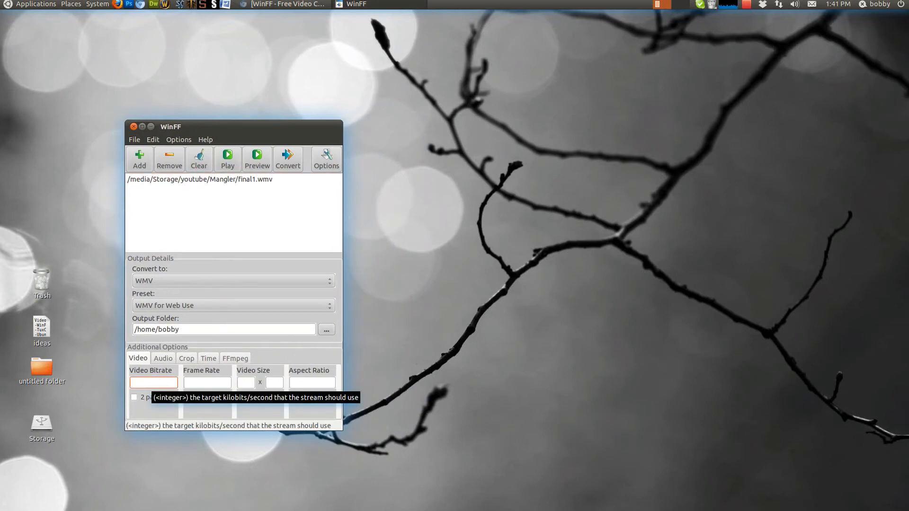
Step: Enter video bitrate 6500 and begin the frame rate 30 on the Video options
type("6500")
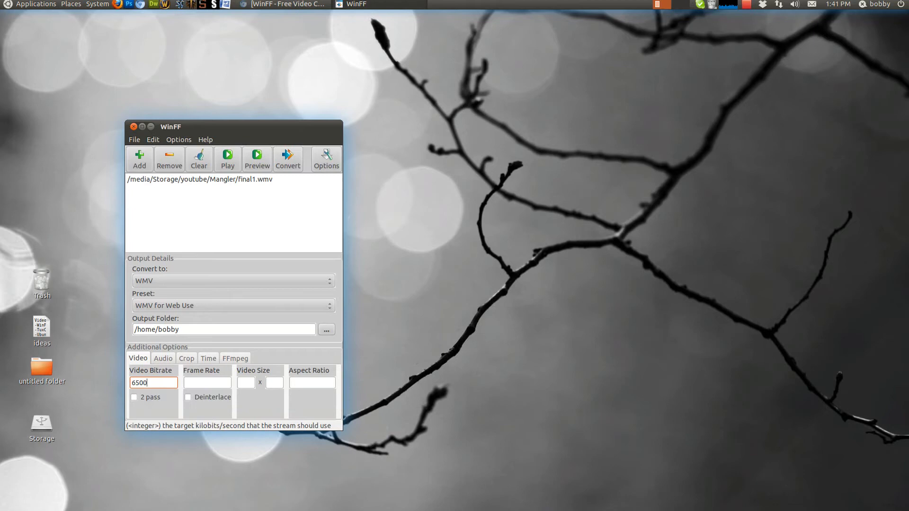
type("30")
left_click(246, 383)
type("1920")
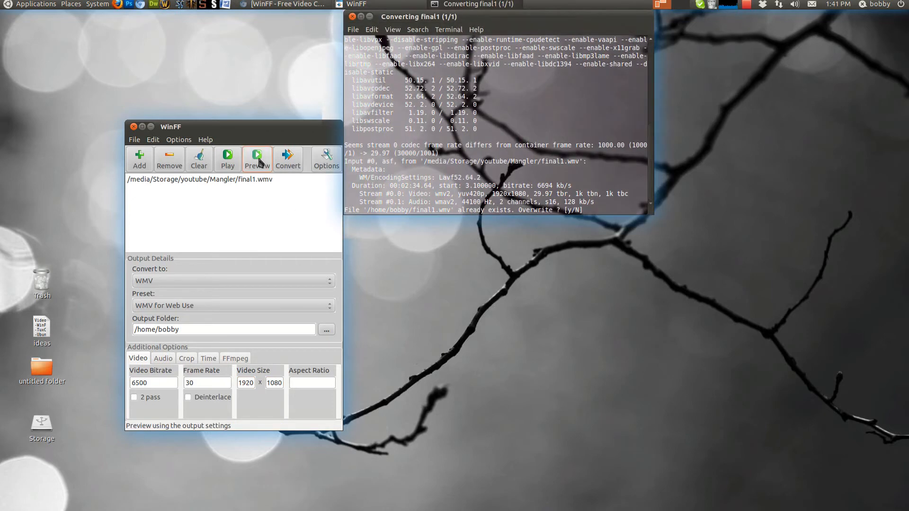
Step: Answer y in the preview terminal to overwrite the existing final1.wmv output
type("y")
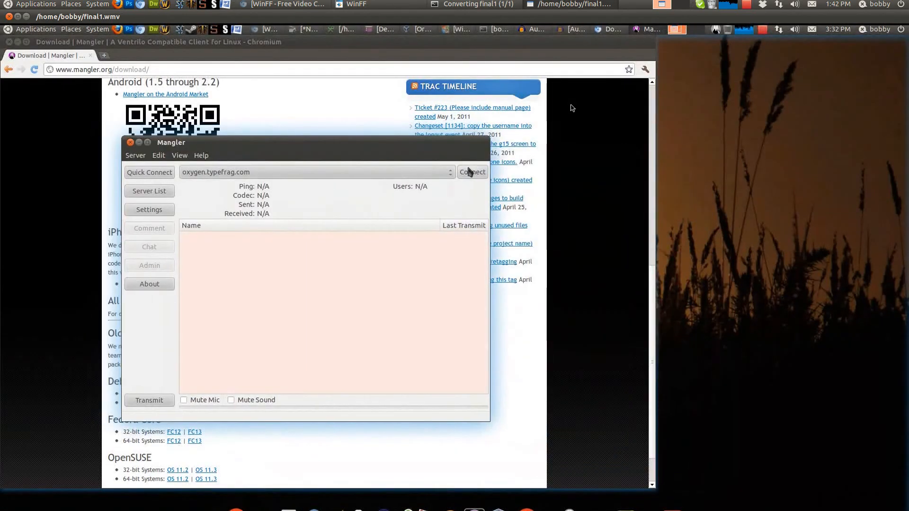
left_click(179, 155)
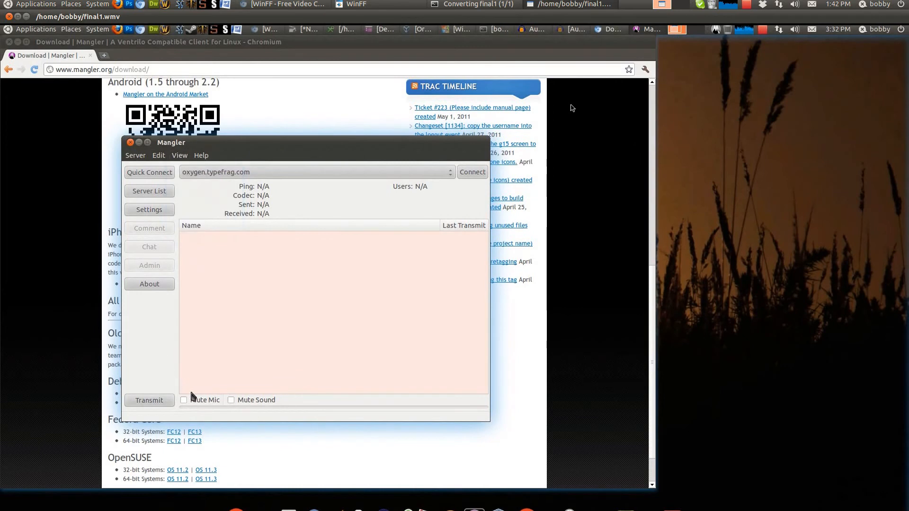
left_click(149, 209)
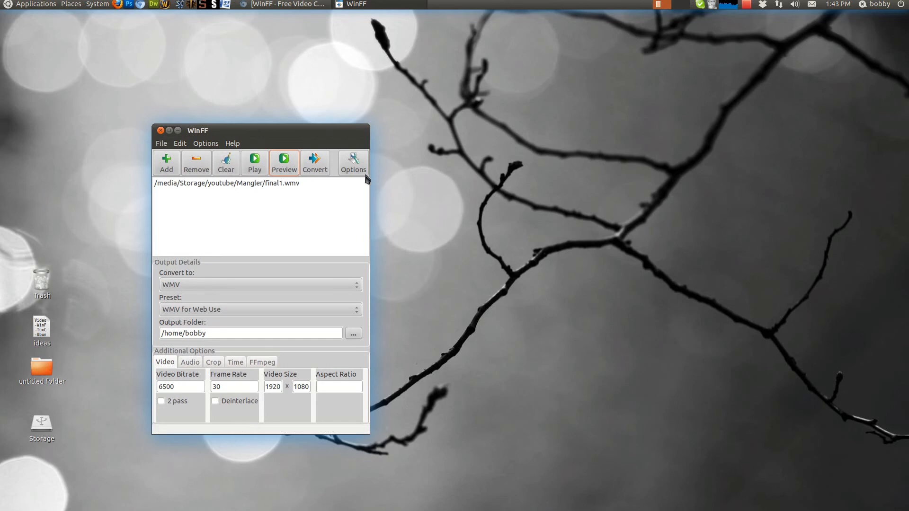
Step: Browse the Audio, Time, Video, FFmpeg and Crop option pages at defaults, ending on Audio
left_click(189, 362)
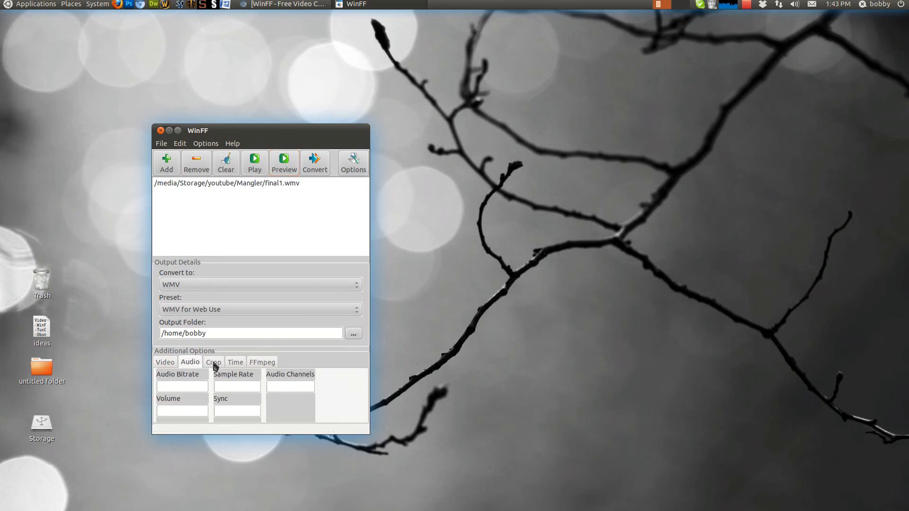
left_click(235, 362)
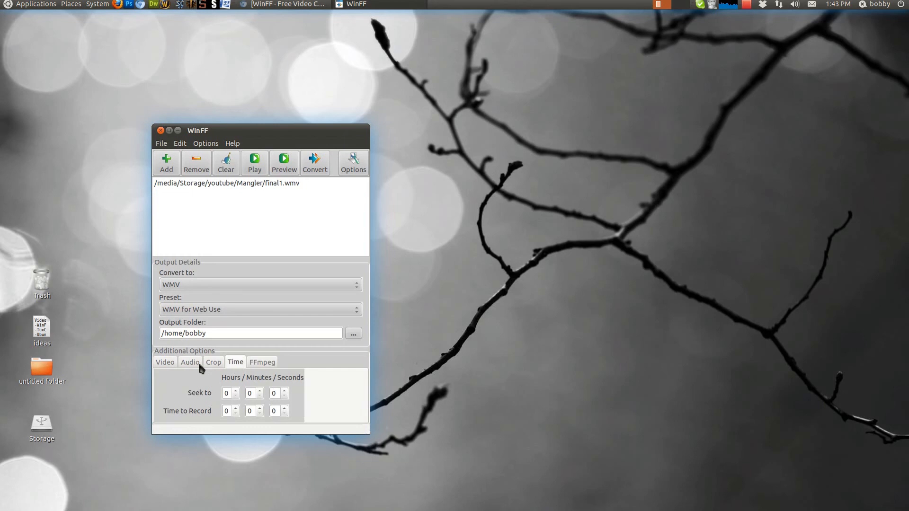
left_click(165, 362)
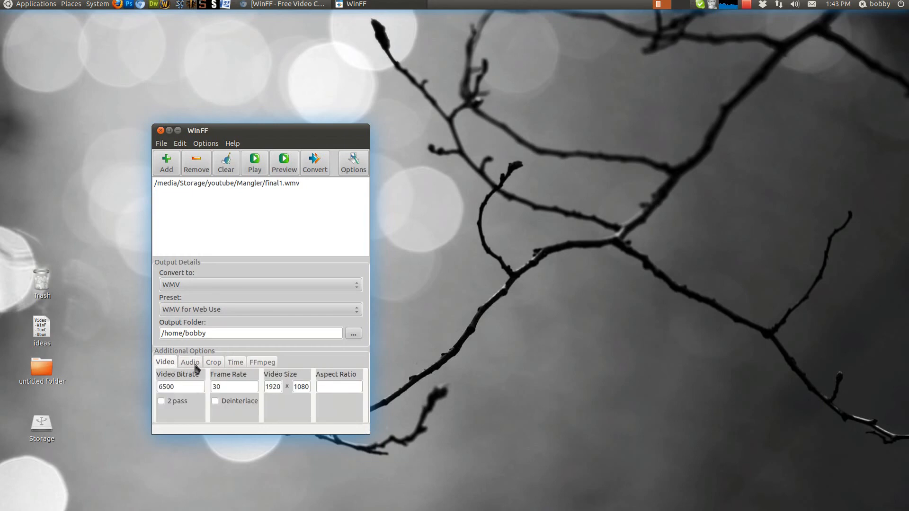
left_click(190, 362)
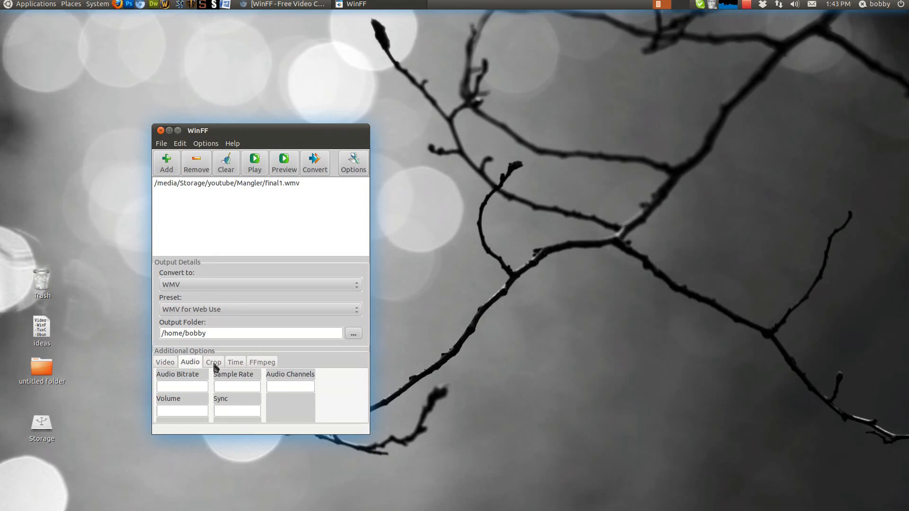
left_click(262, 361)
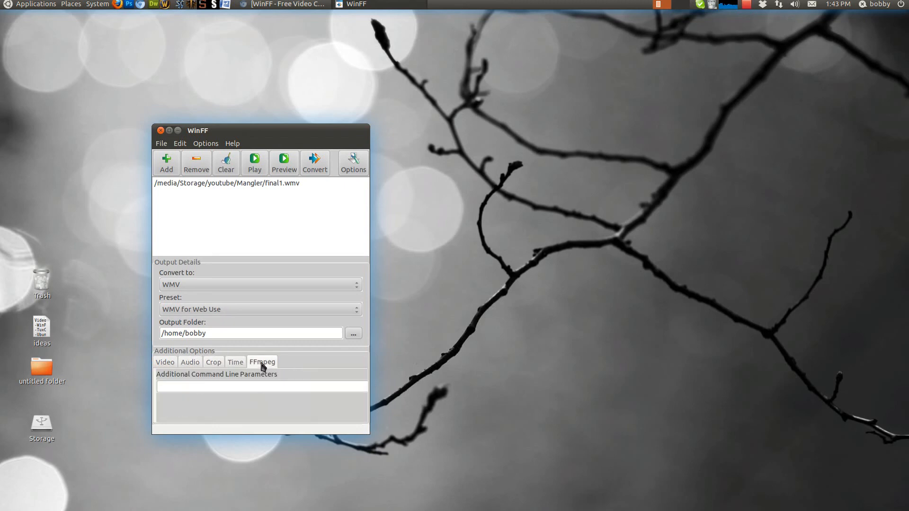
left_click(213, 362)
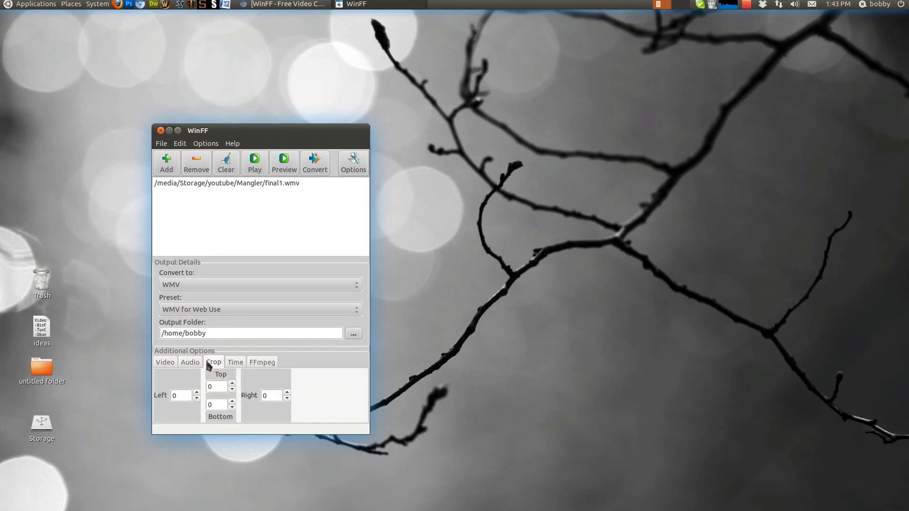
left_click(189, 362)
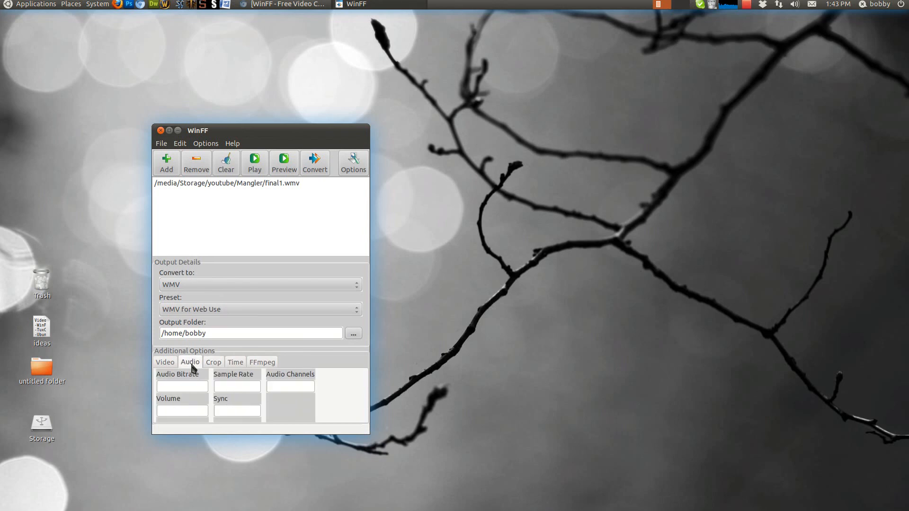